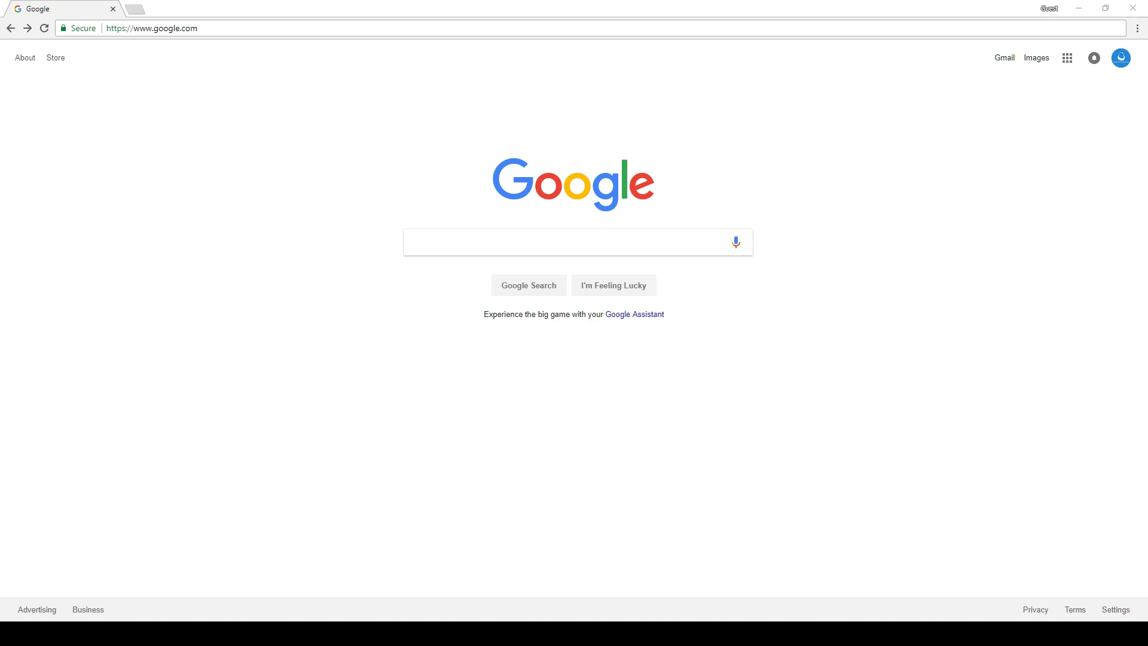
mouse_move(249, 250)
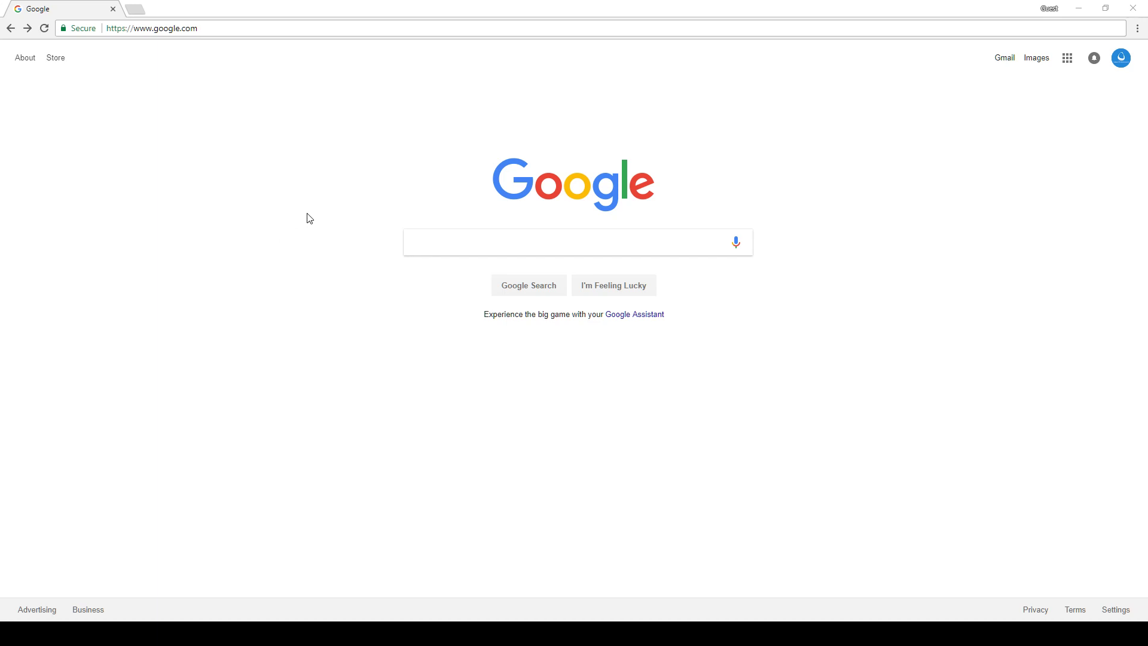
mouse_move(322, 24)
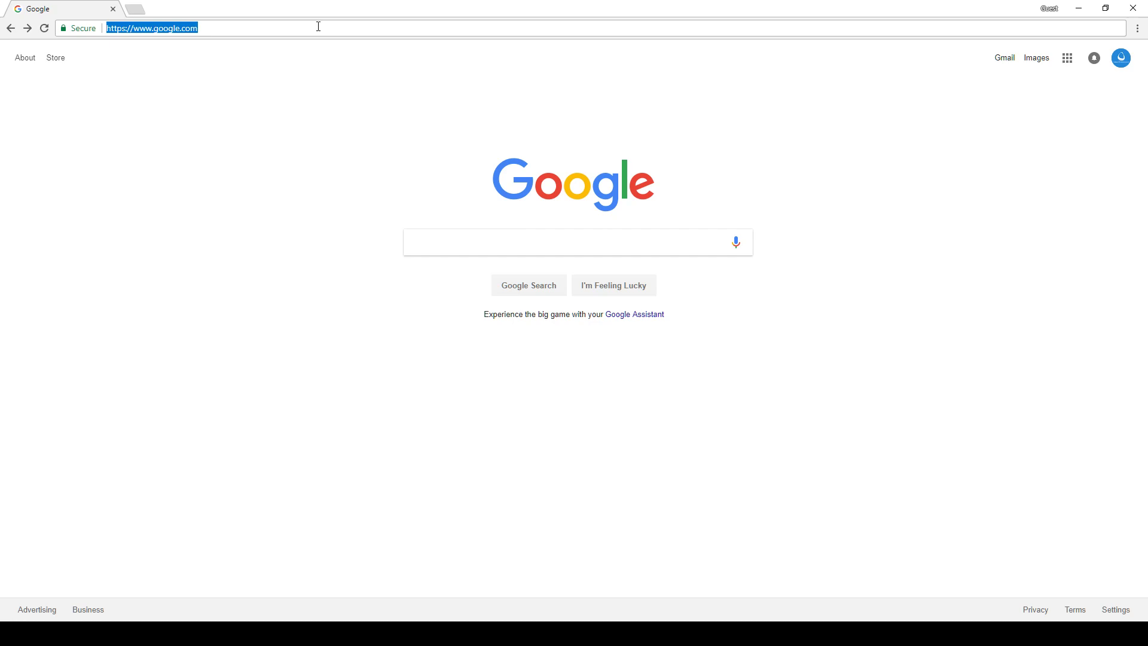
Load the router's Status Overview page at 192.168.199.1 in Chrome
type("192.168.199.1")
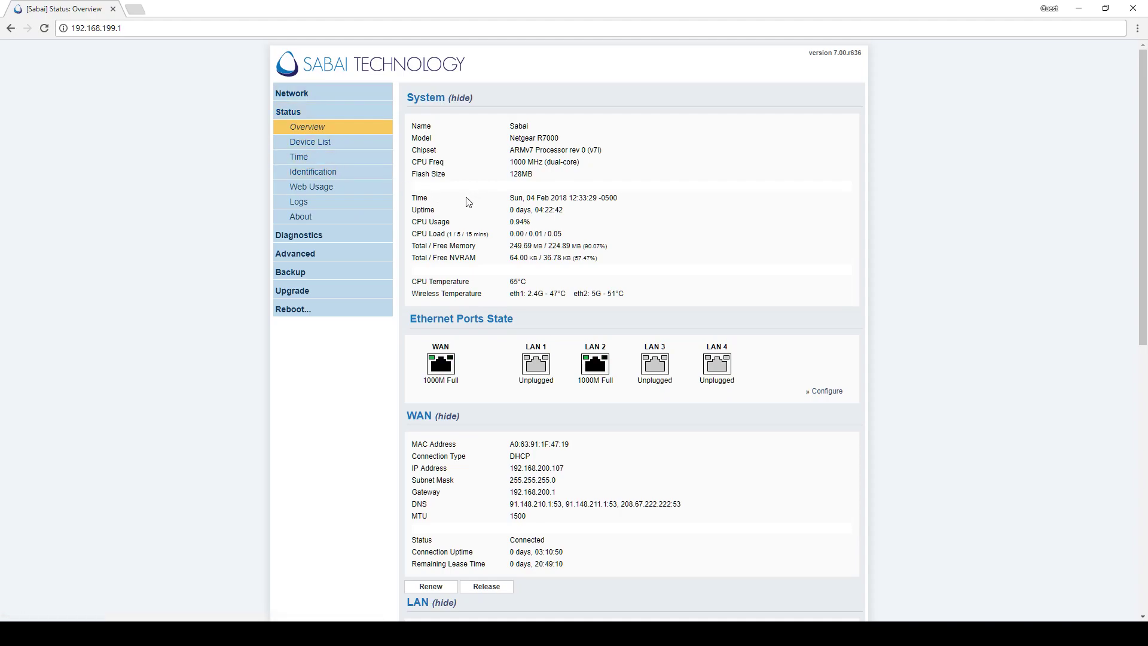
mouse_move(292, 93)
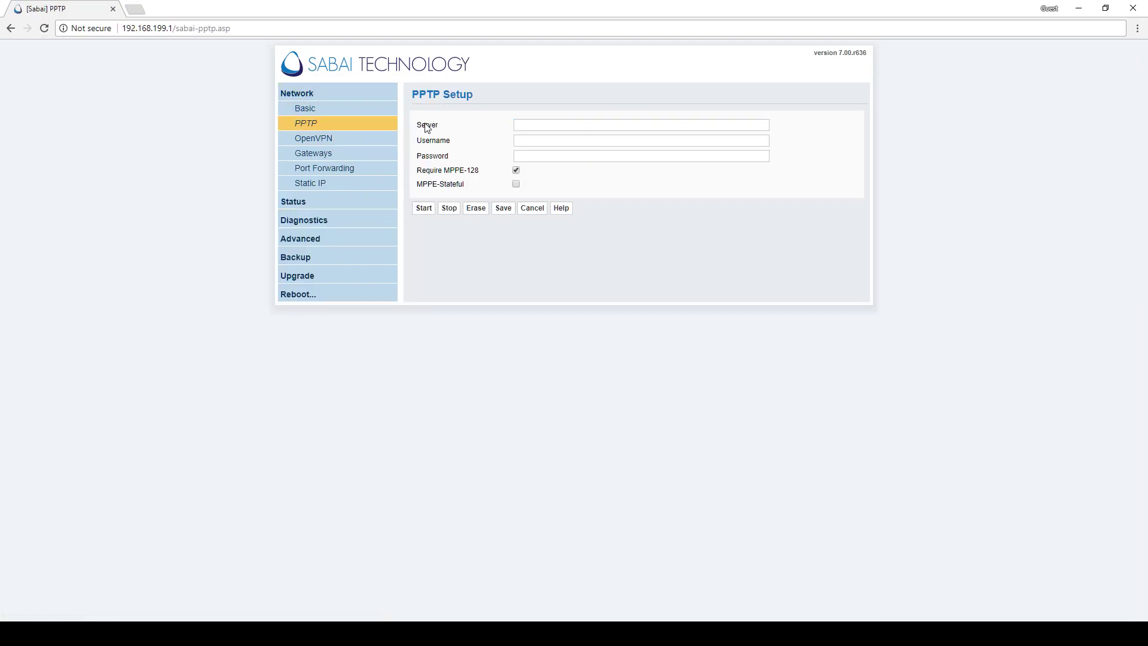
Reach the PPTP Setup page and focus its empty credential fields
left_click(640, 140)
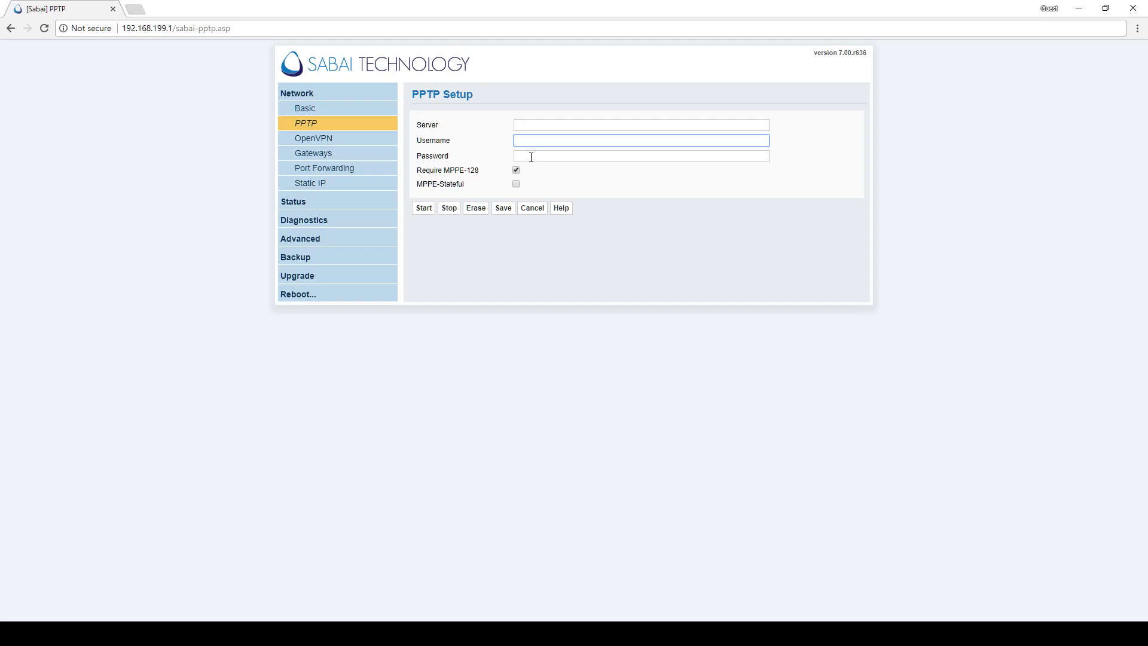
left_click(641, 155)
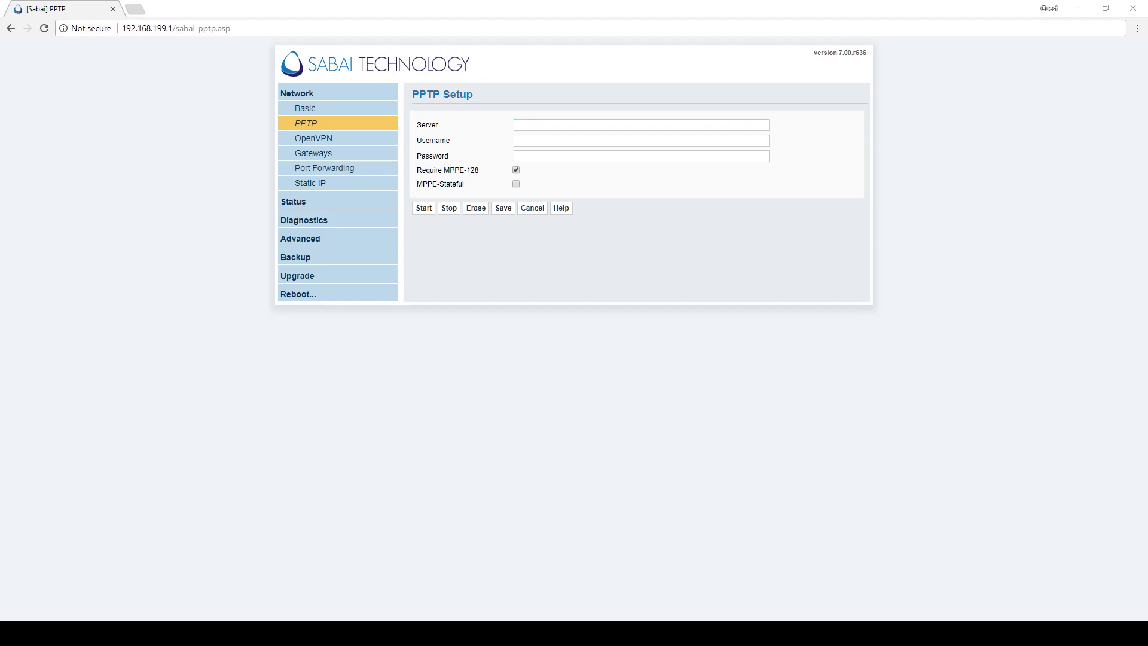
mouse_move(608, 122)
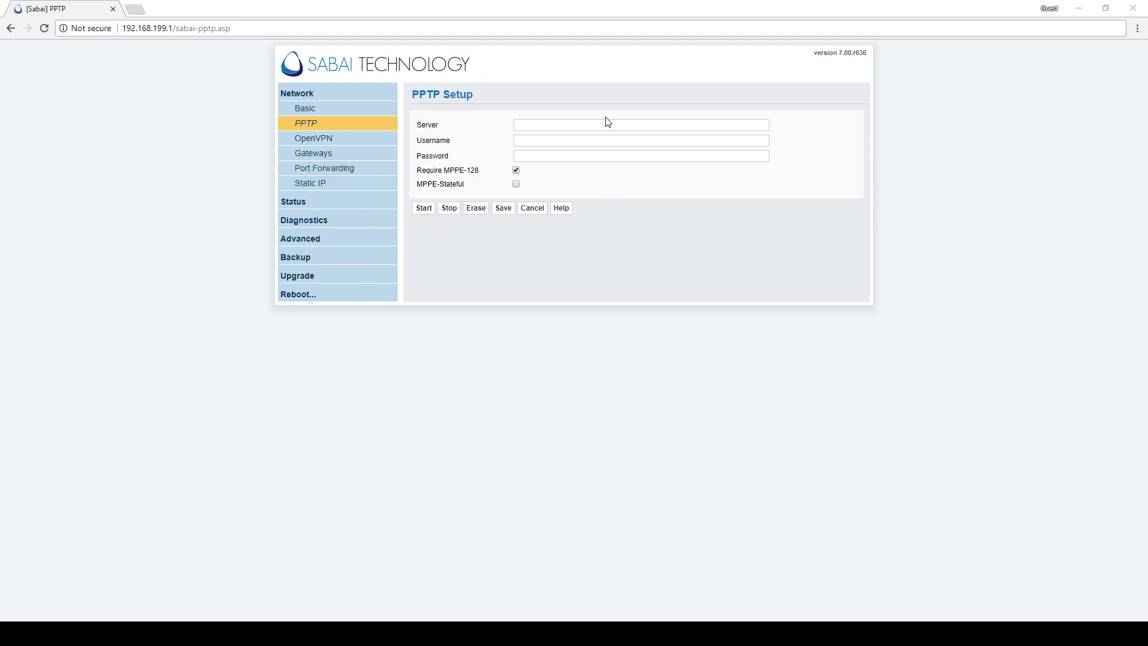
type("36.255.205.13")
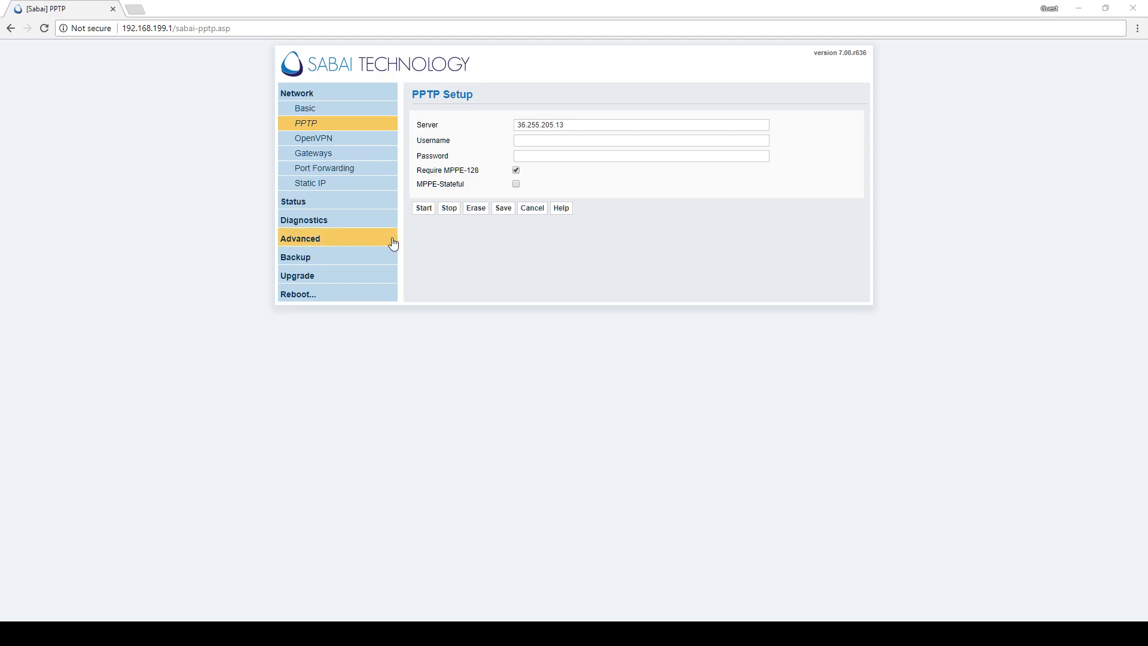
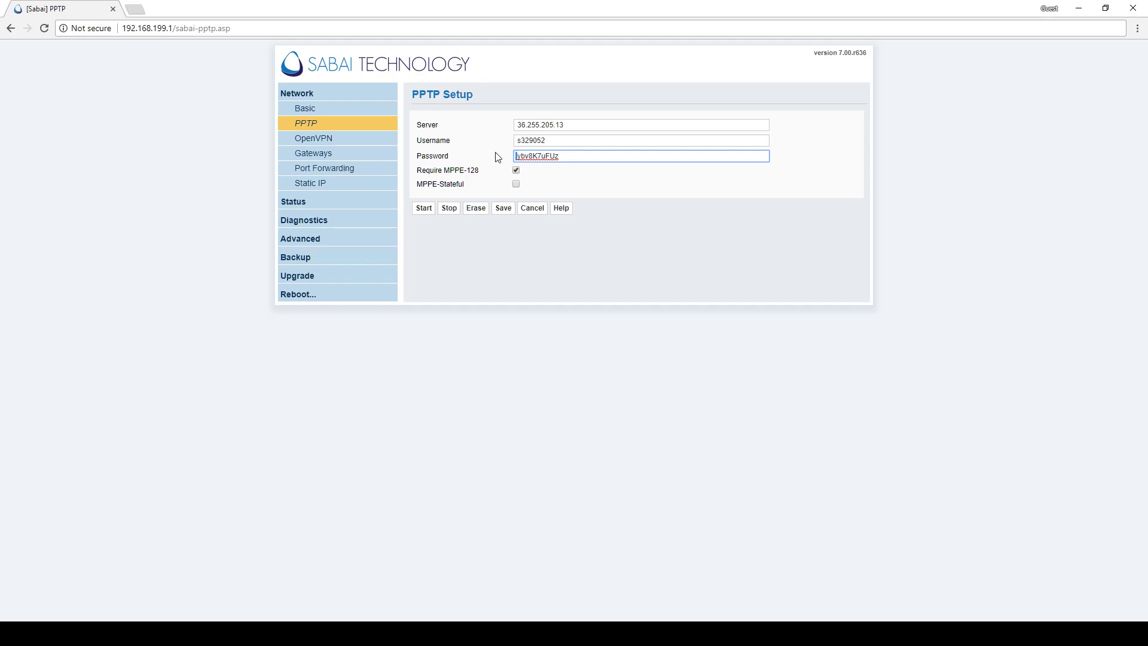
left_click(640, 140)
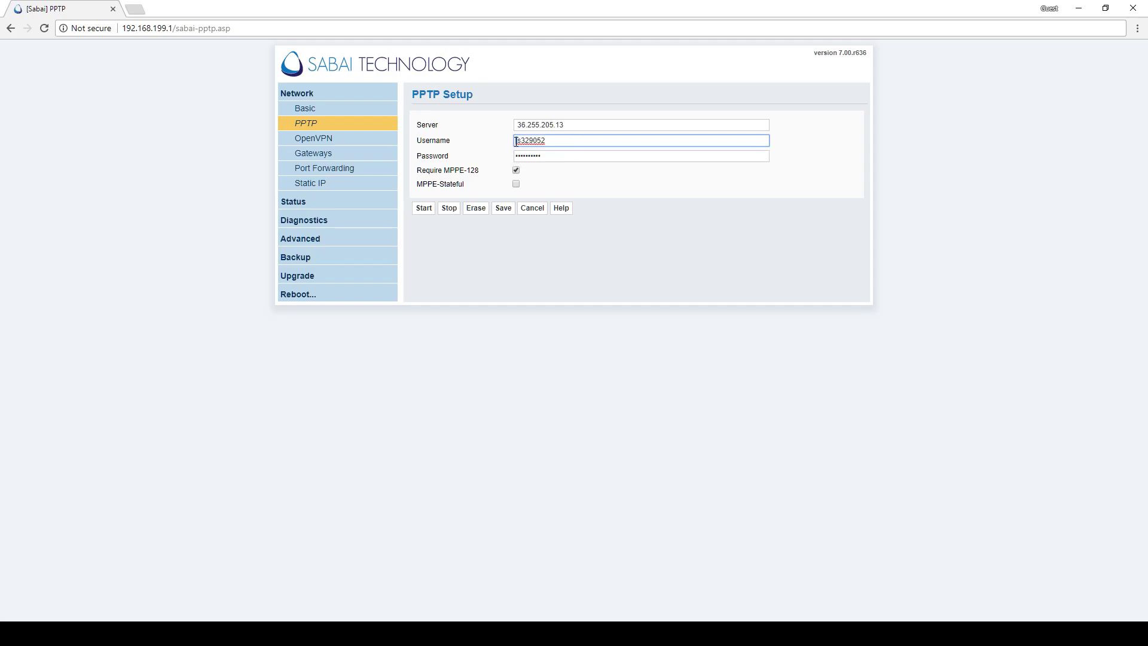
left_click(639, 125)
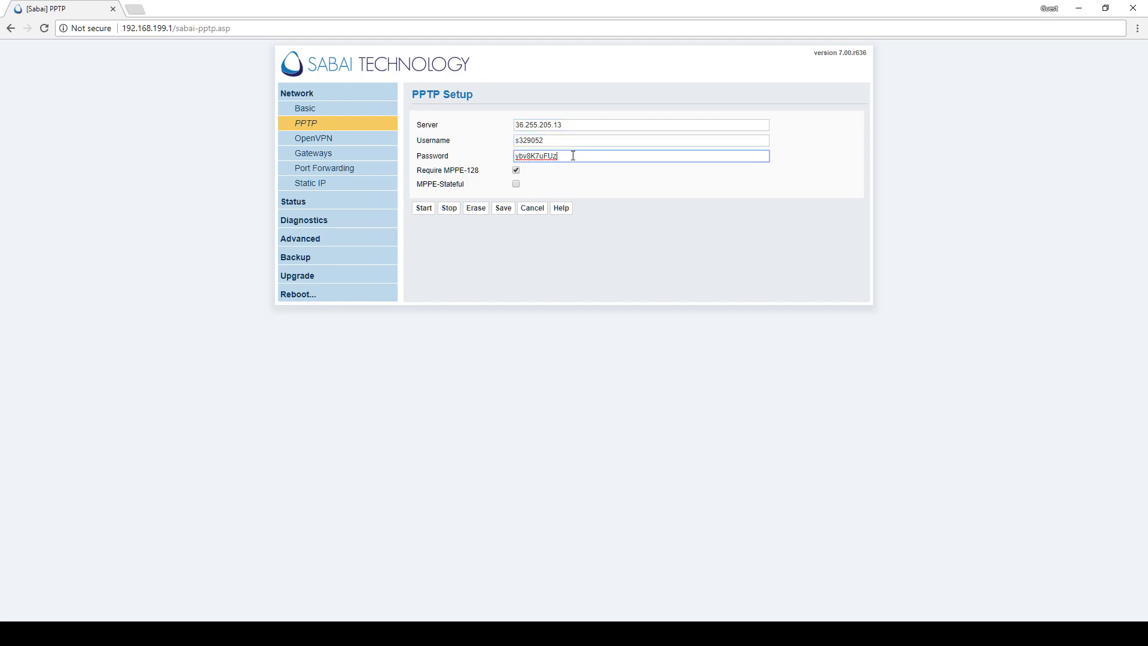
Save the PPTP settings and start the VPN connection
left_click(503, 208)
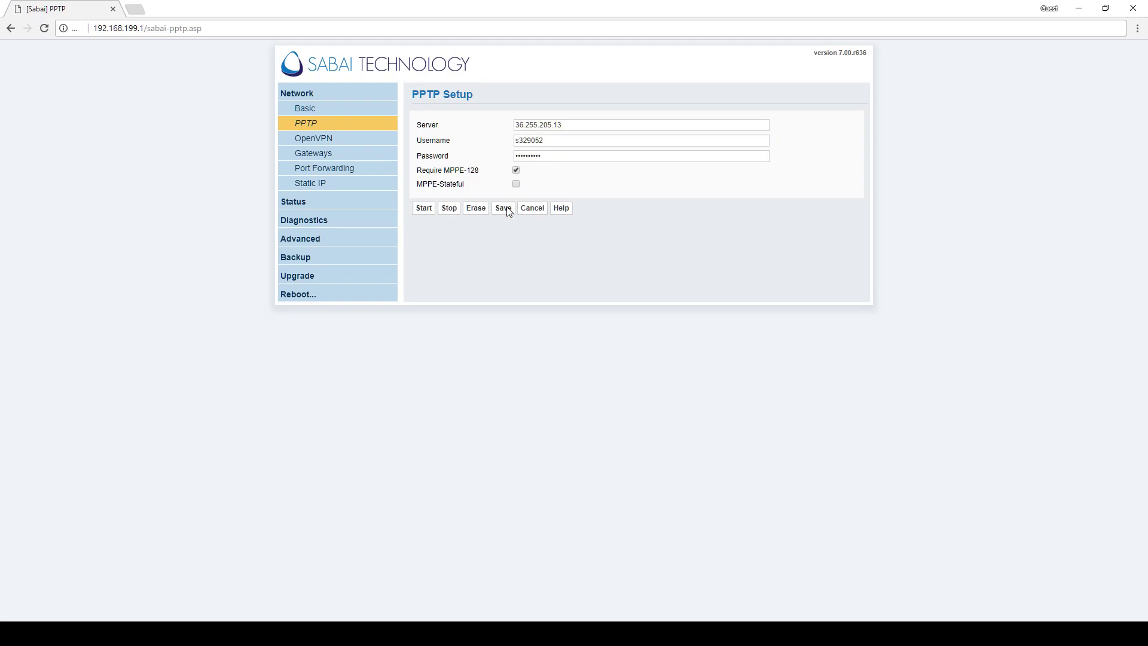
left_click(423, 208)
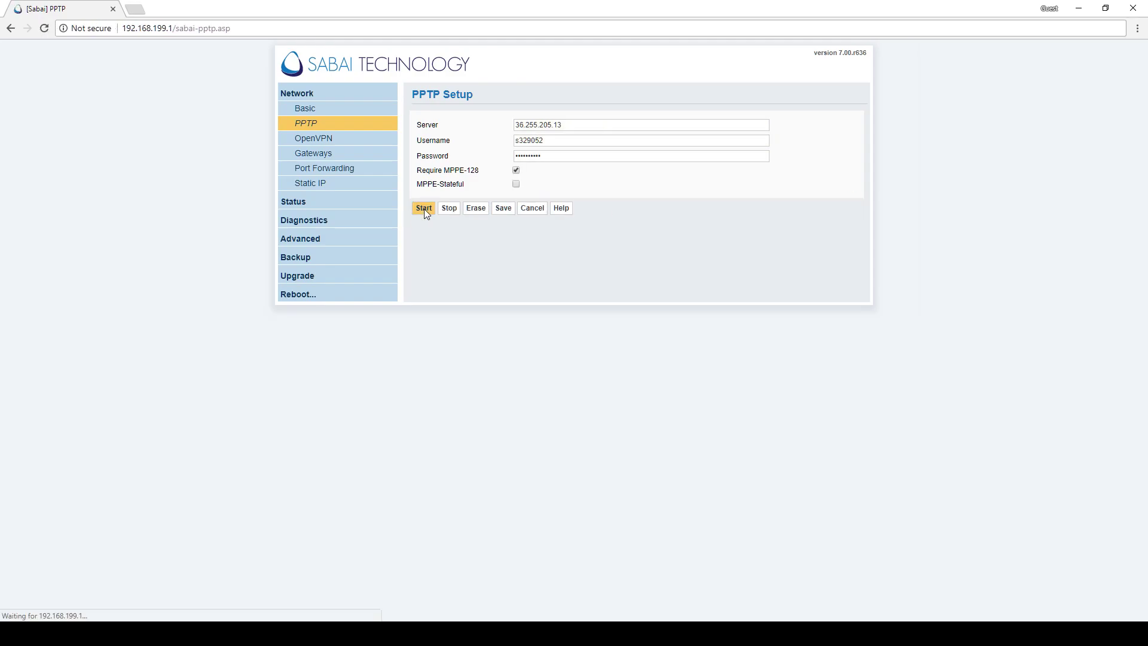
Start the PPTP connection and wait while the status shows the VPN connecting
left_click(423, 208)
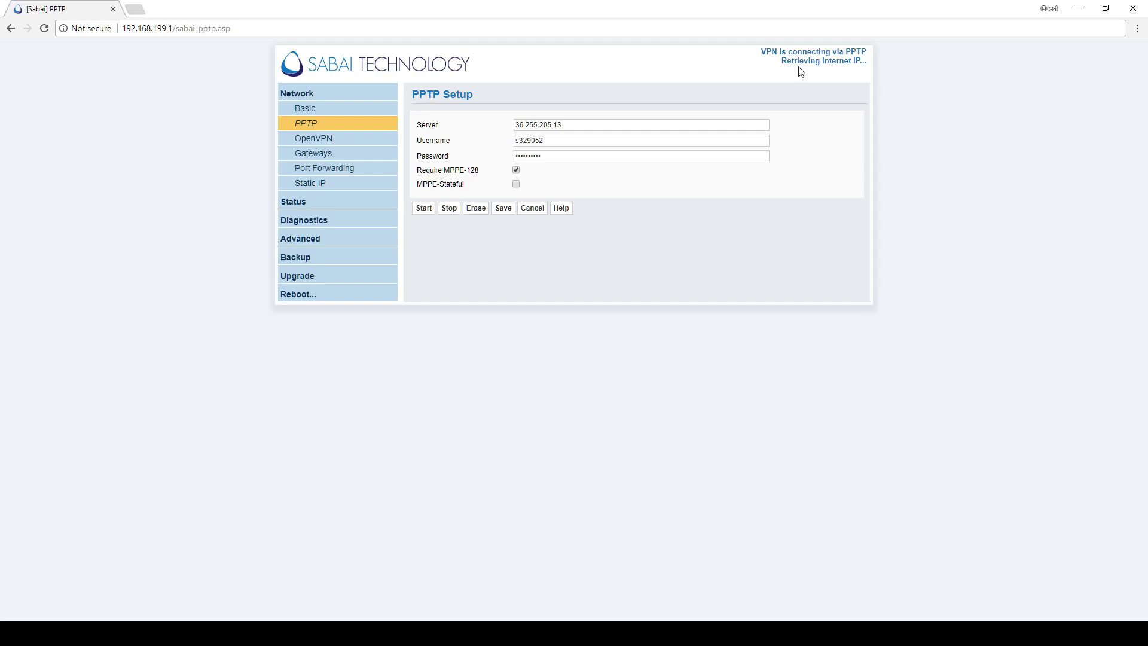
mouse_move(848, 76)
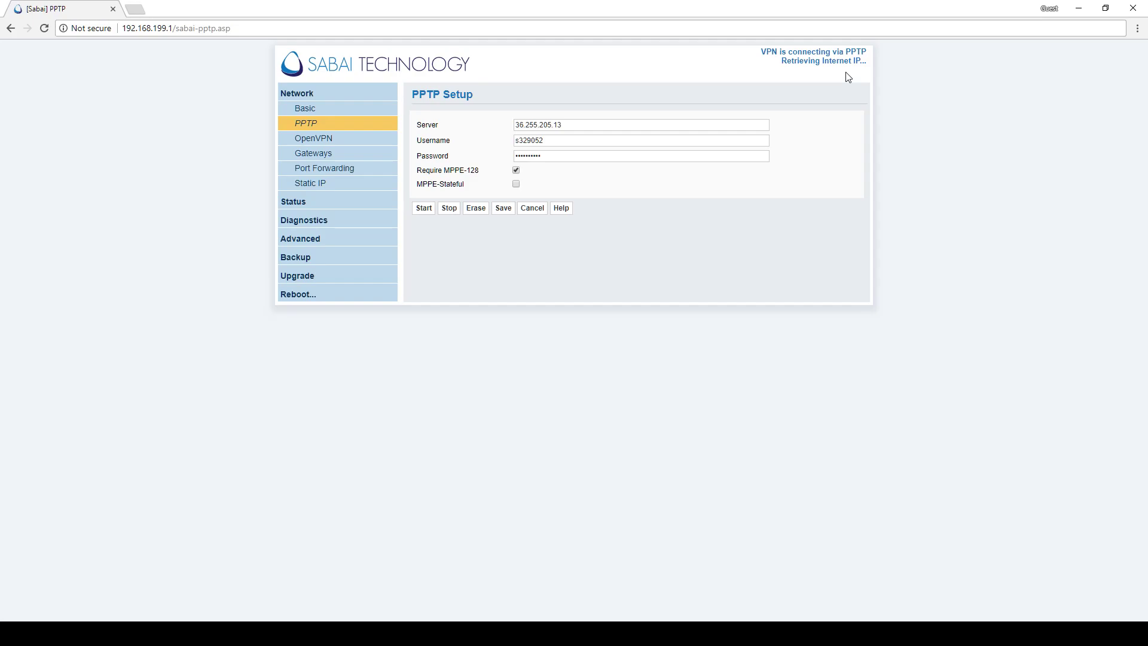
mouse_move(835, 73)
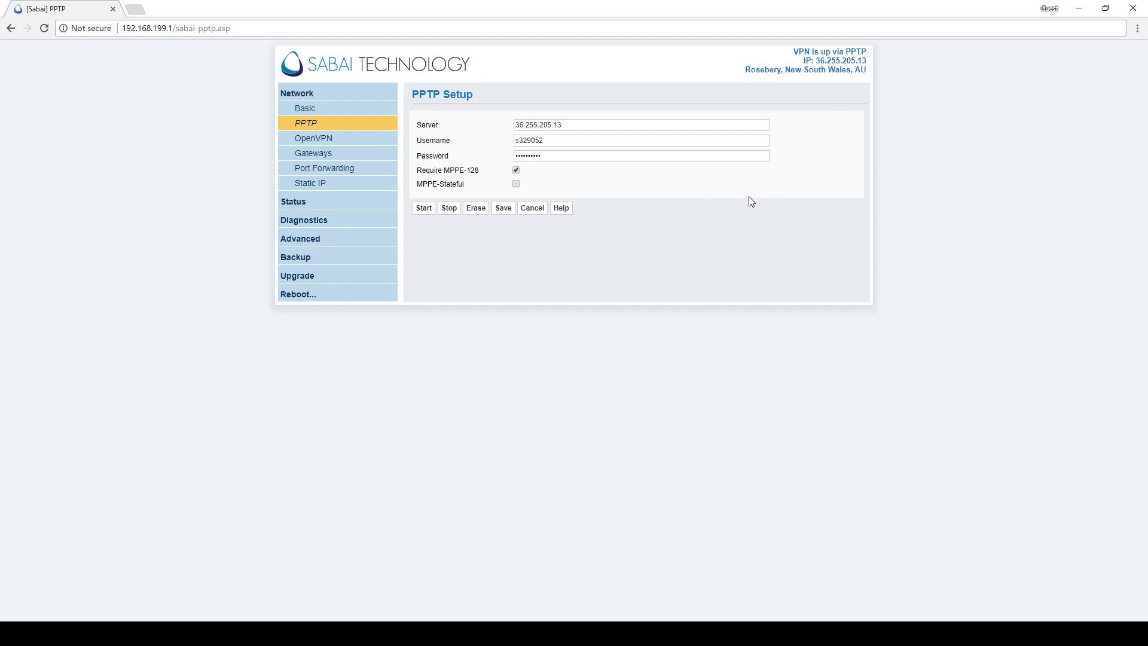
mouse_move(586, 242)
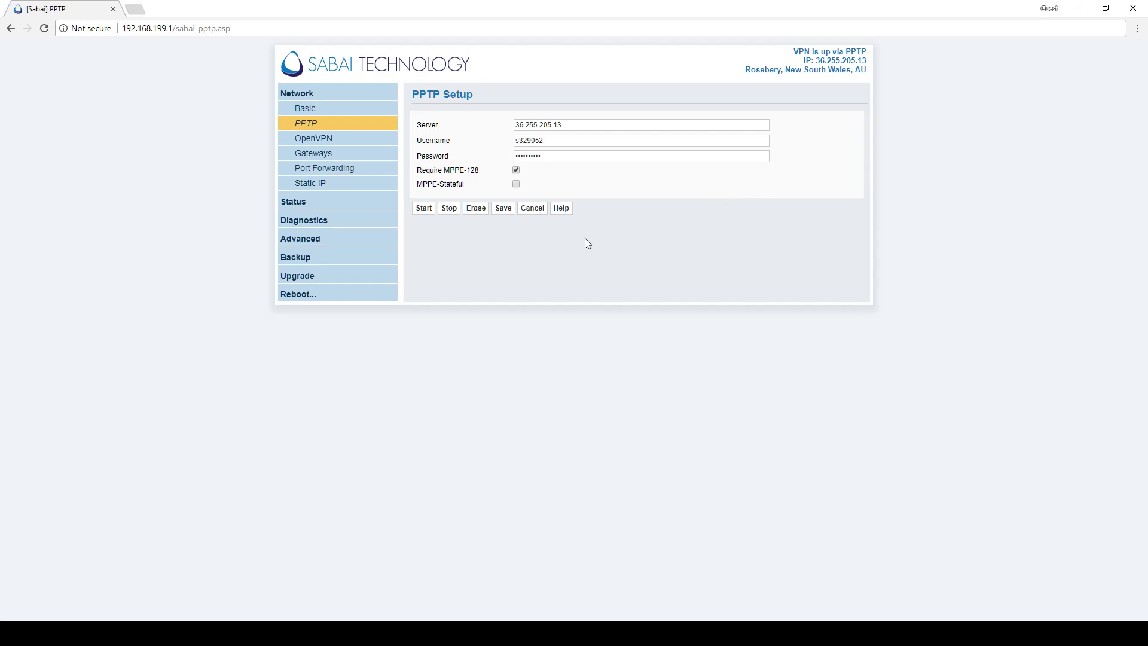